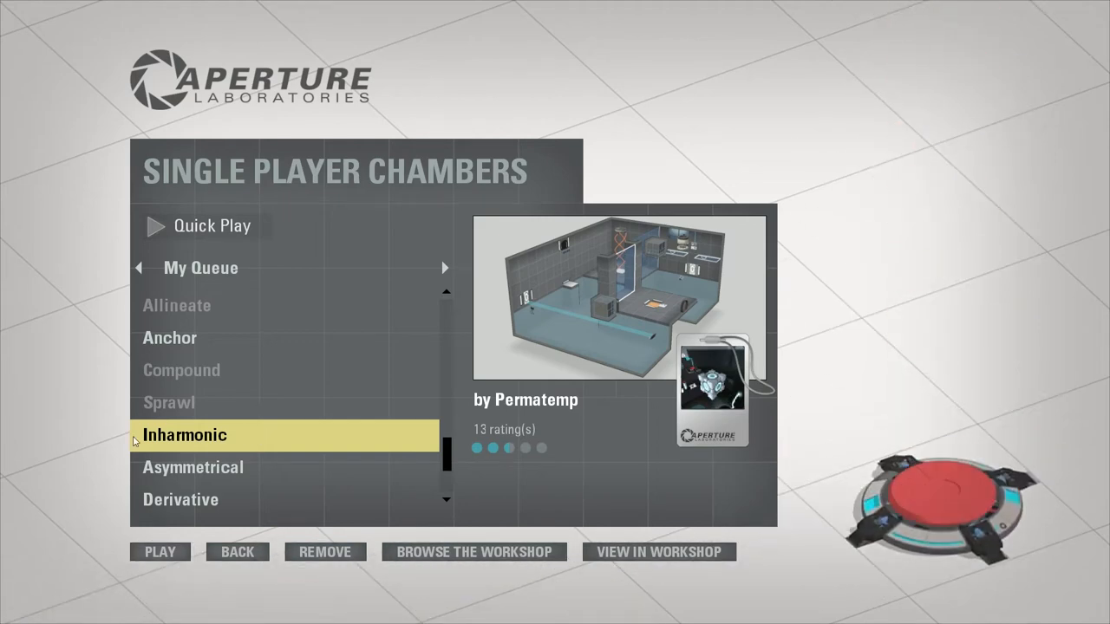
Cross the flooded corridor past the orange funnel, fire a portal, and reach the rising blue funnel
{"action": "scroll", "scroll_direction": "up", "scroll_amount": 3}
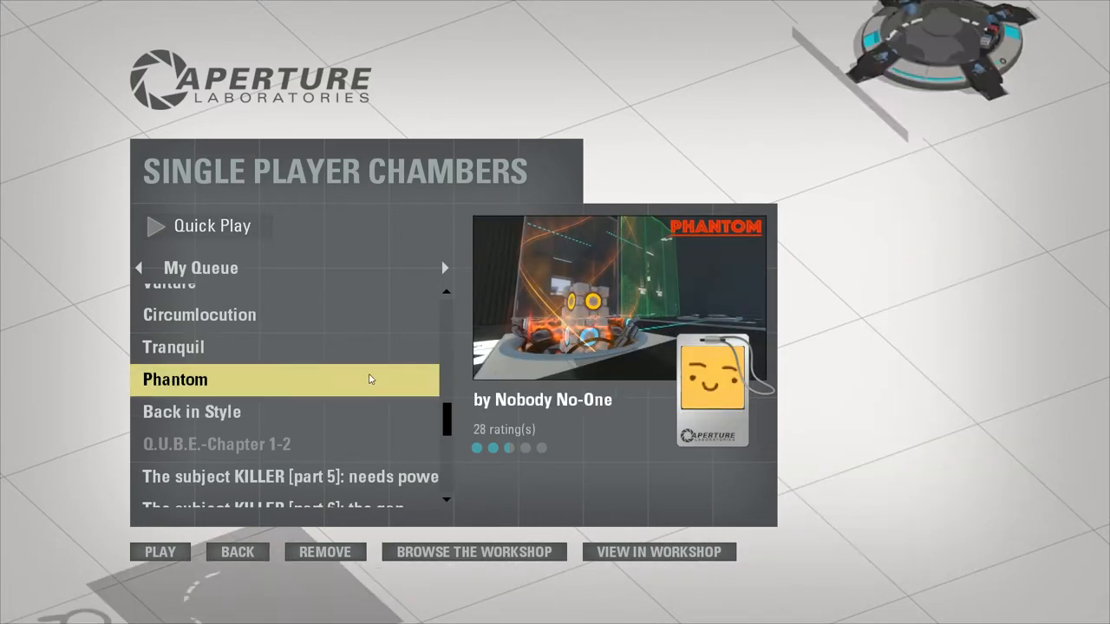
{"action": "scroll", "scroll_direction": "down", "scroll_amount": 3}
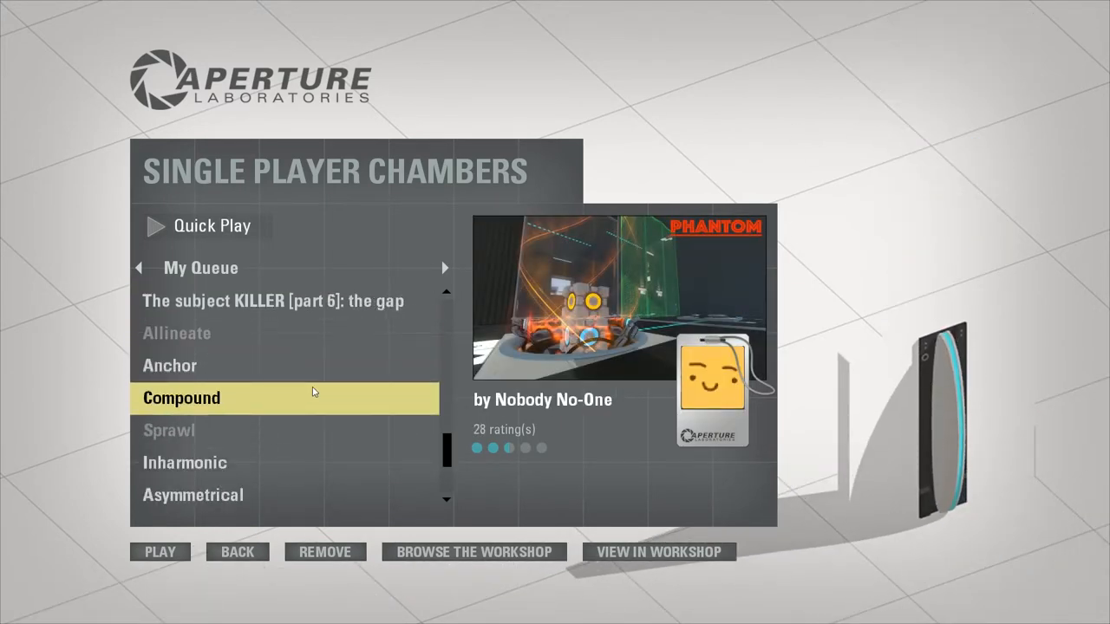
{"action": "left_click", "coordinate": [185, 462]}
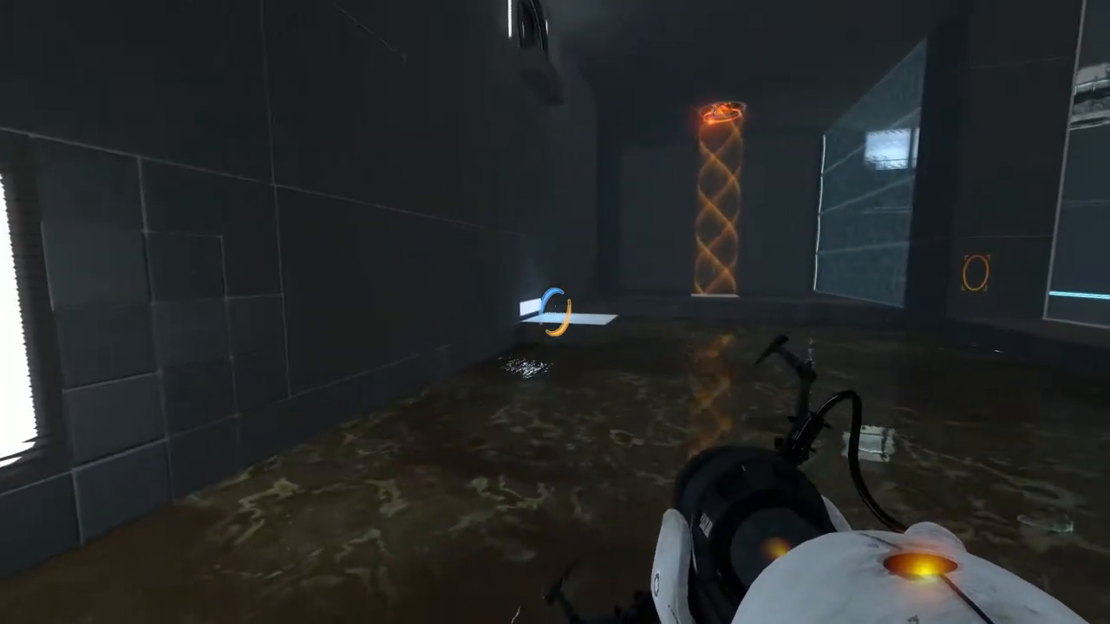
{"action": "mouse_move", "coordinate": [555, 312]}
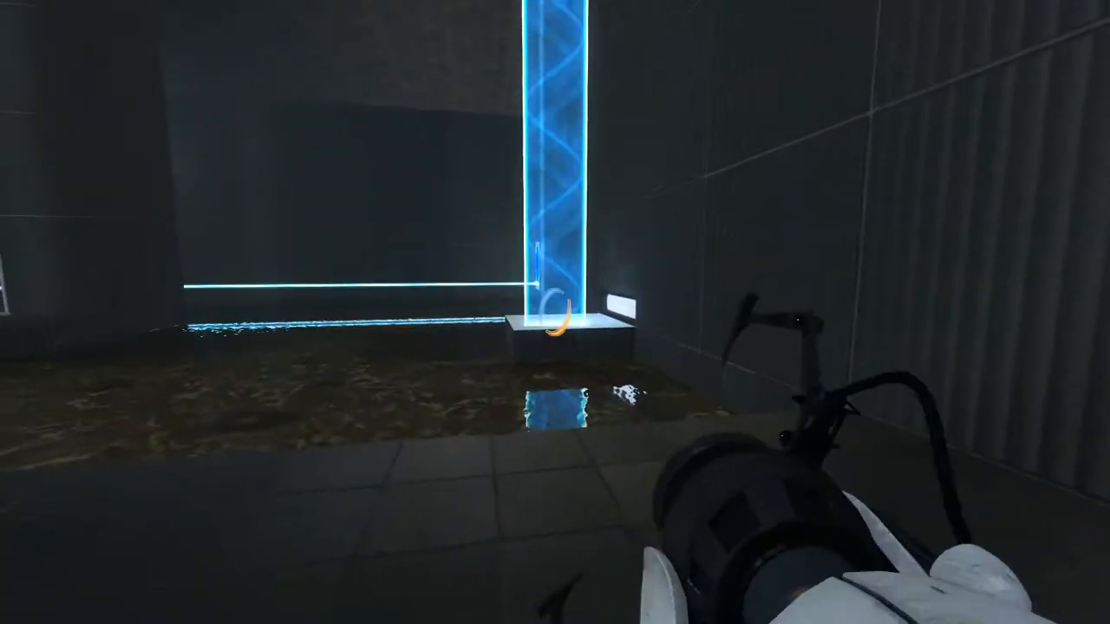
{"action": "mouse_move", "coordinate": [347, 312]}
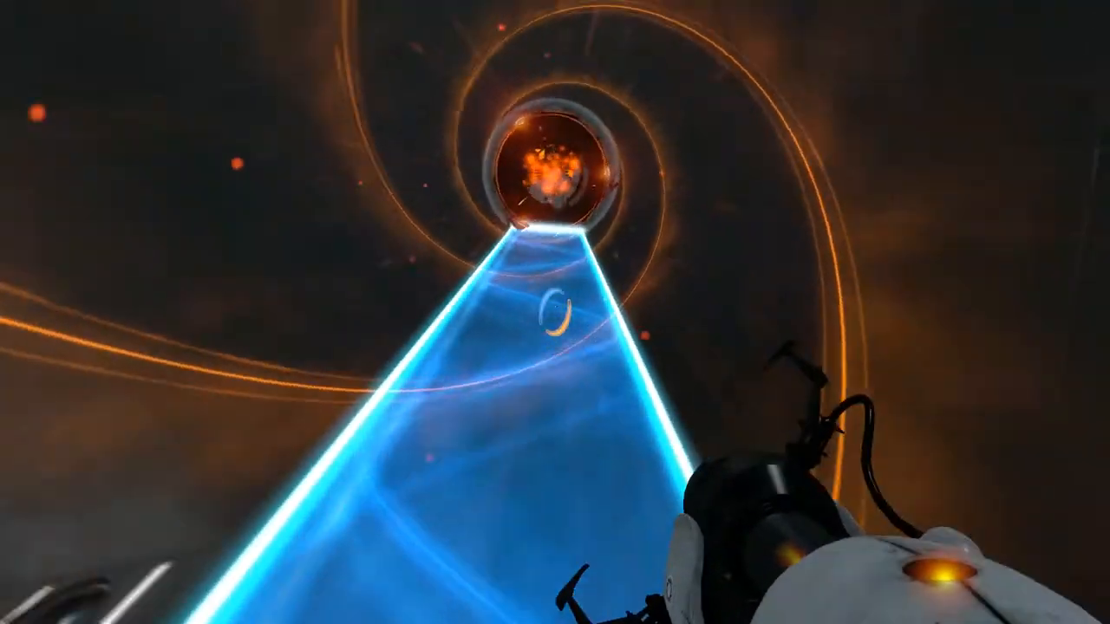
{"action": "mouse_move", "coordinate": [556, 313]}
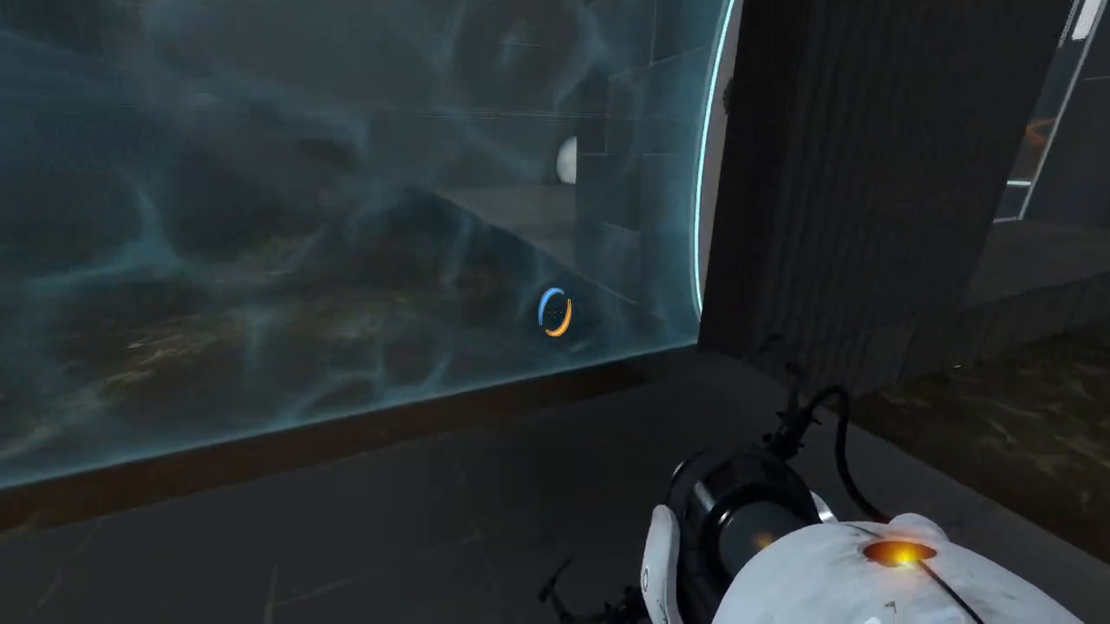
{"action": "mouse_move", "coordinate": [556, 312]}
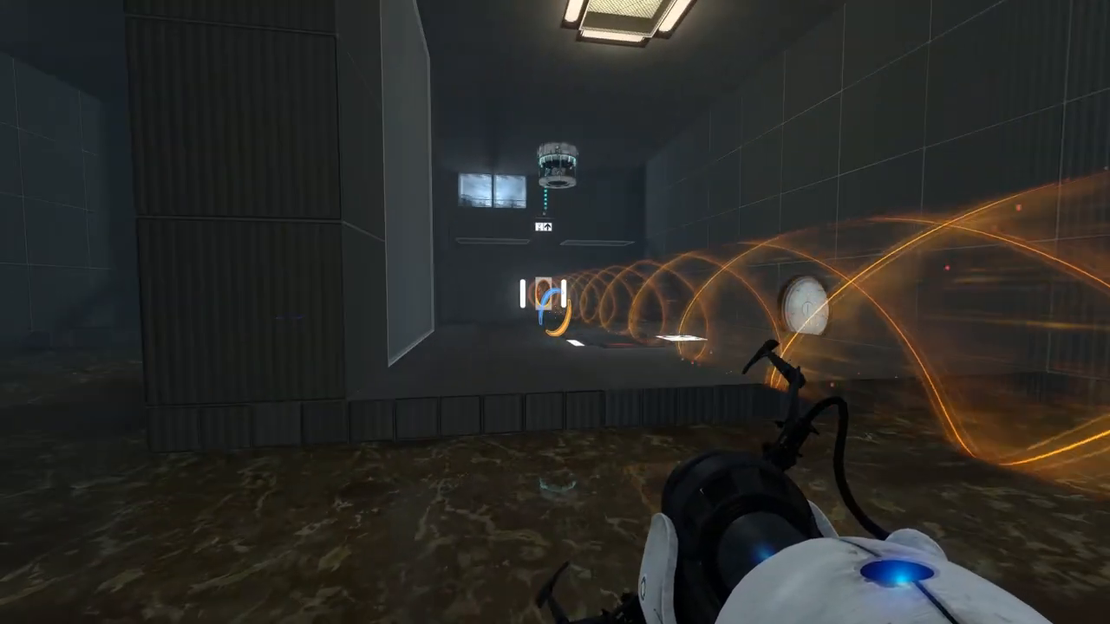
{"action": "mouse_move", "coordinate": [555, 173]}
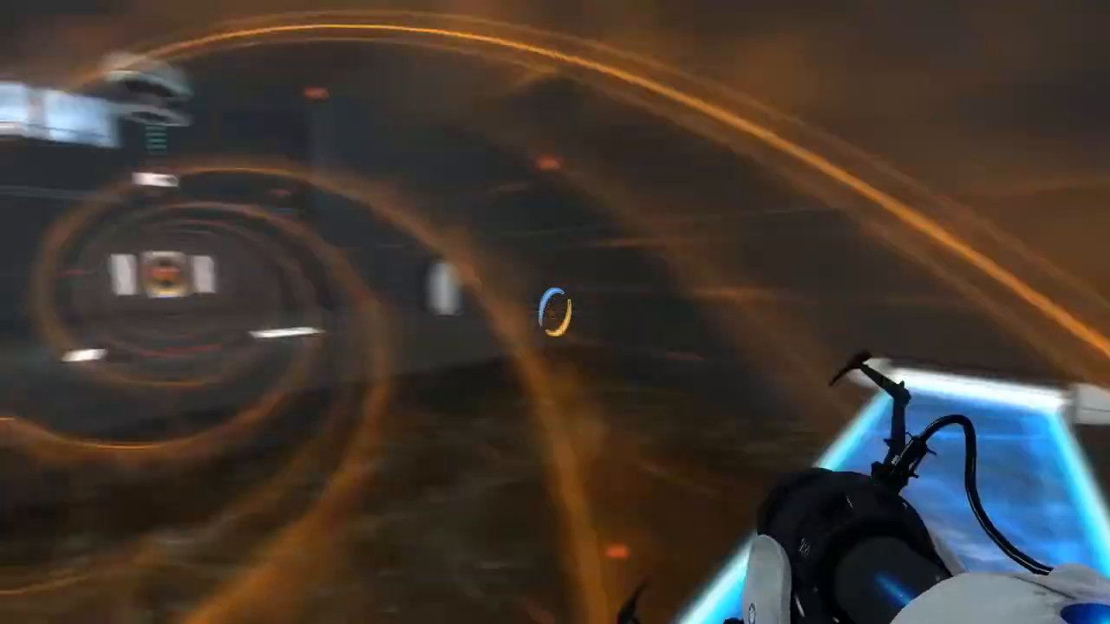
{"action": "mouse_move", "coordinate": [555, 313]}
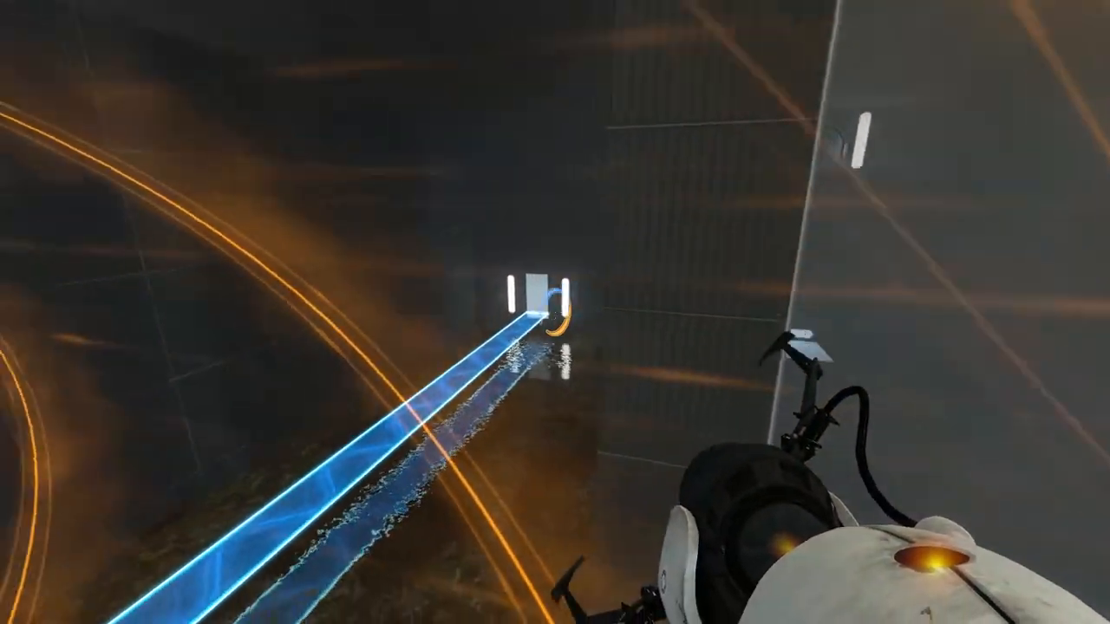
{"action": "mouse_move", "coordinate": [555, 312]}
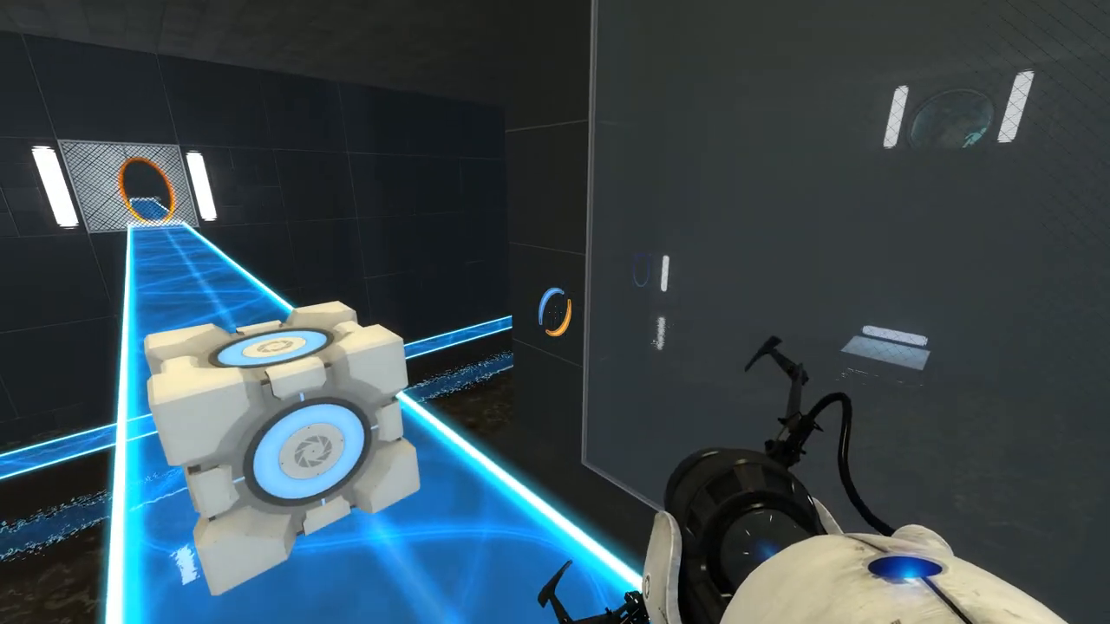
{"action": "mouse_move", "coordinate": [555, 312]}
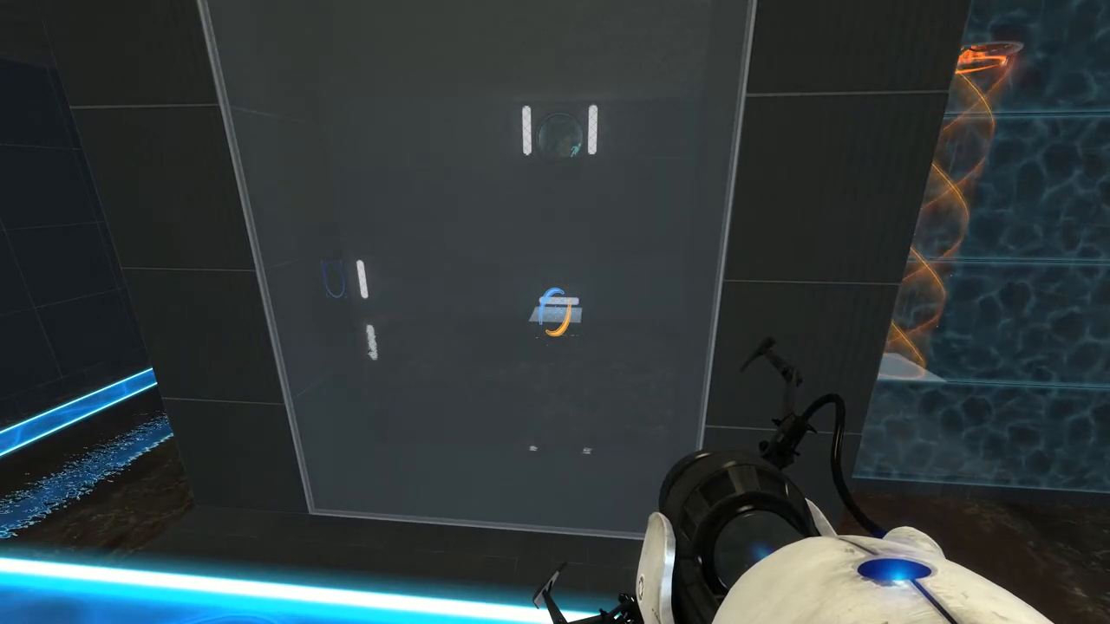
{"action": "mouse_move", "coordinate": [555, 295]}
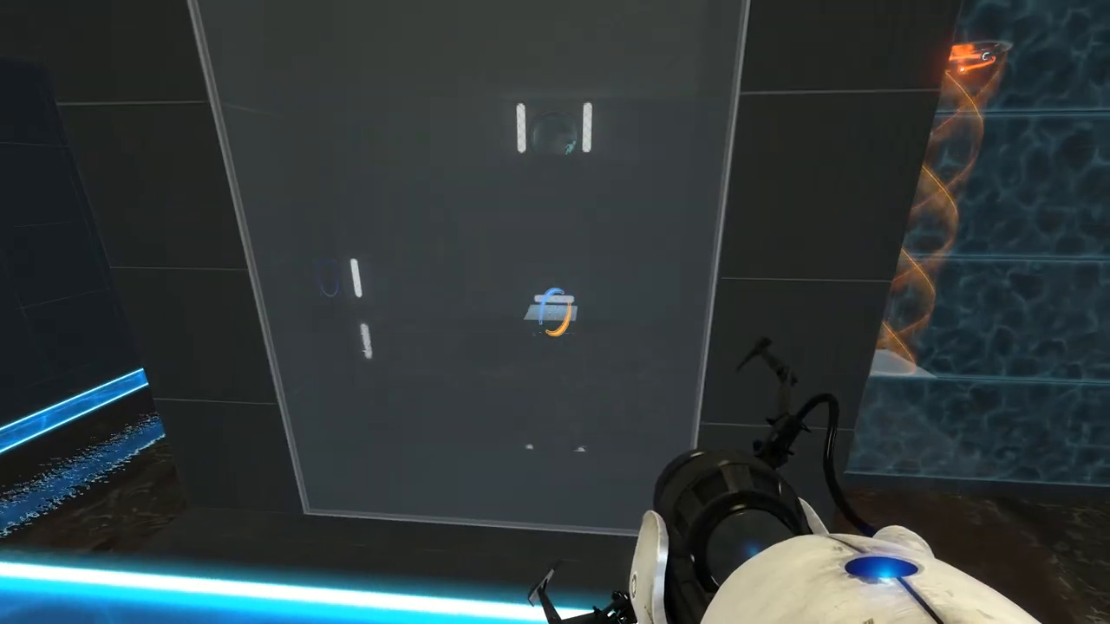
{"action": "mouse_move", "coordinate": [555, 312]}
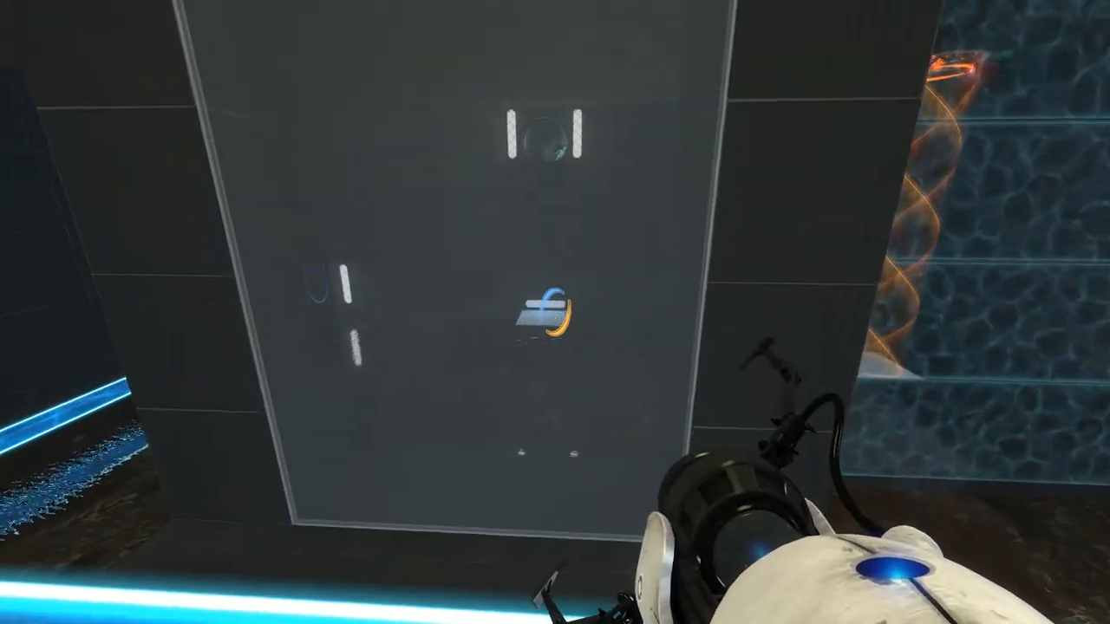
{"action": "mouse_move", "coordinate": [555, 312]}
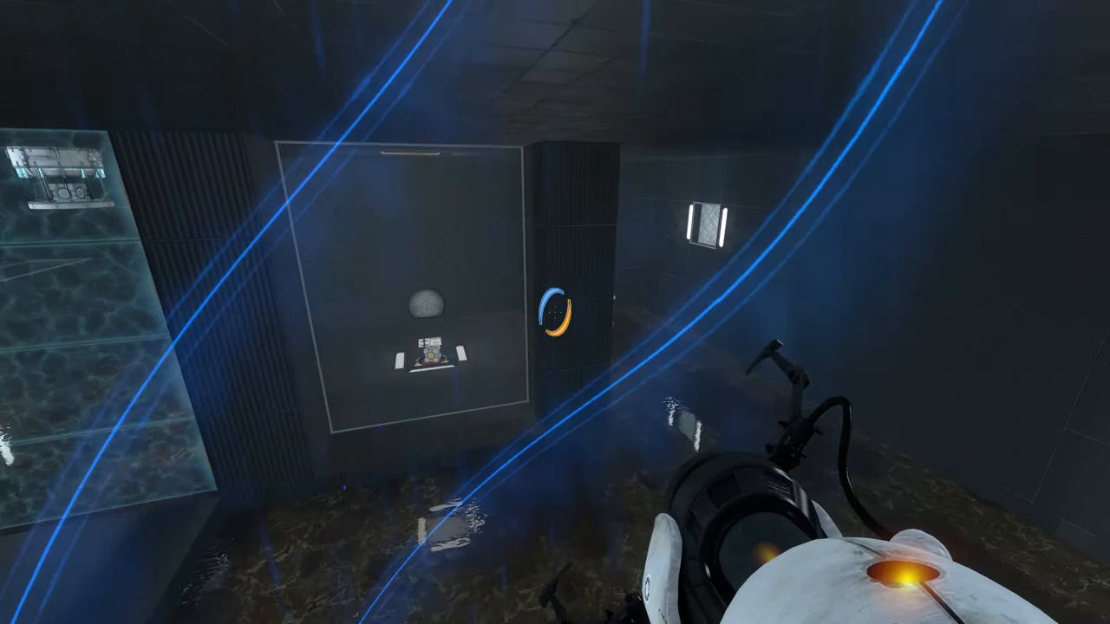
{"action": "mouse_move", "coordinate": [555, 312]}
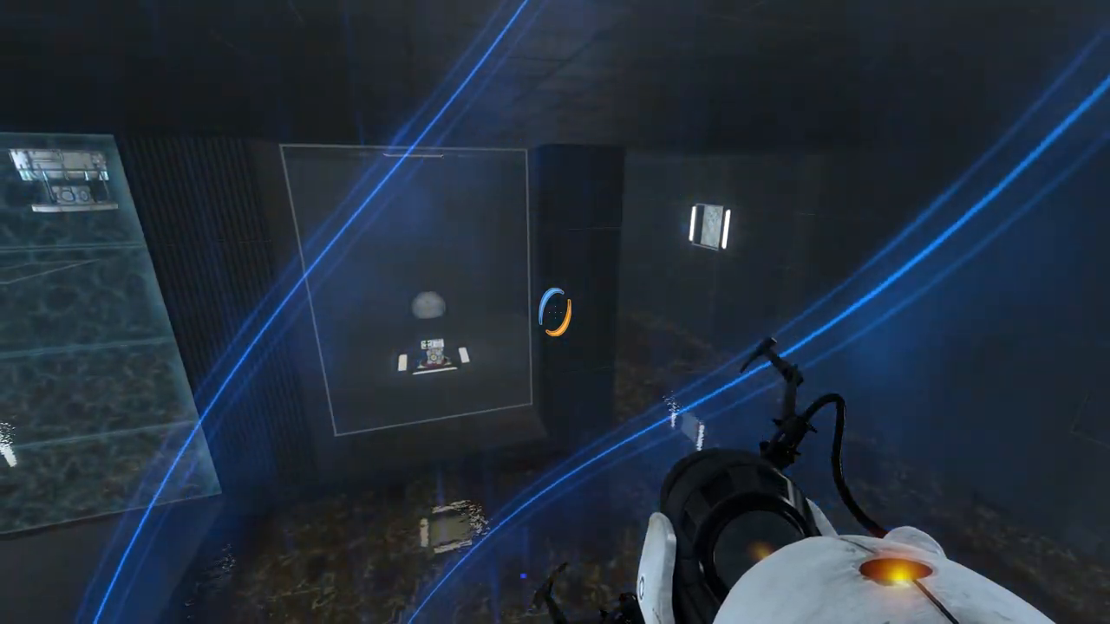